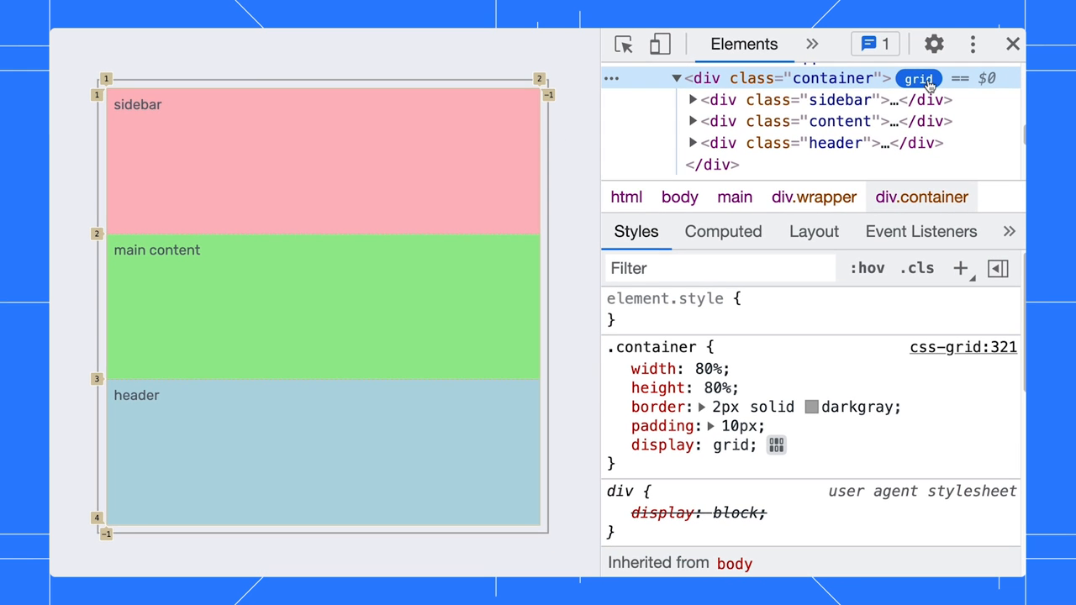
Step: Show the Layout settings and tick the div.container grid overlay checkbox
left_click(812, 231)
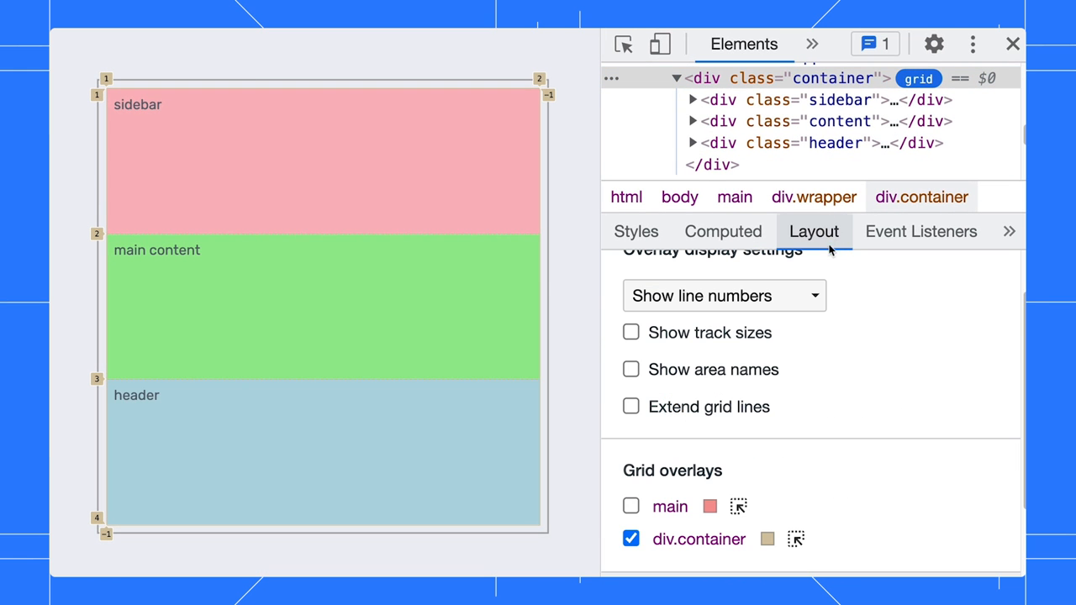
left_click(631, 406)
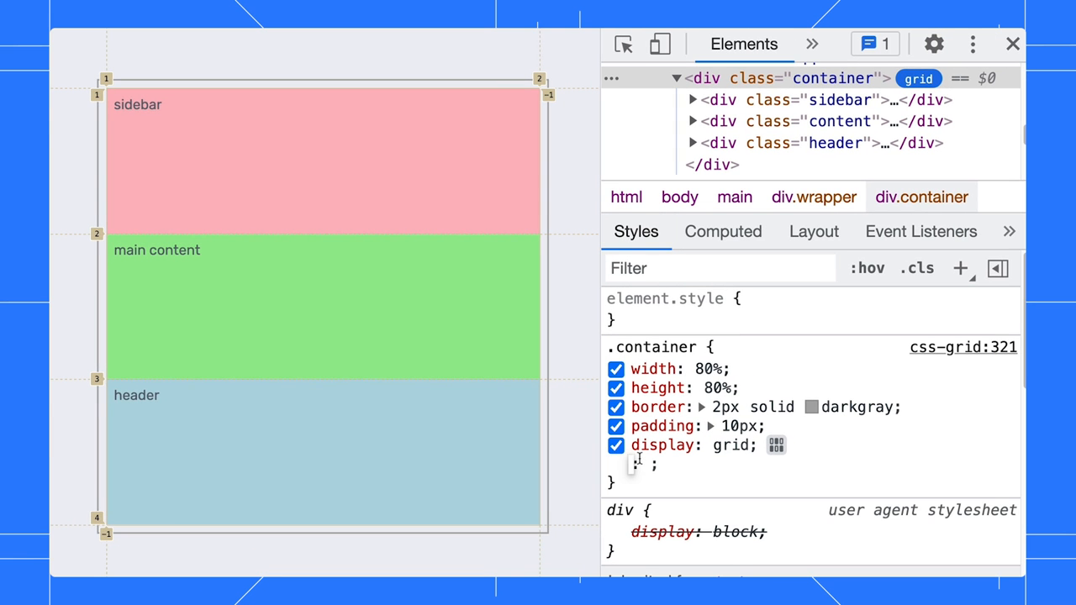
Step: Add grid-template: 100px 1fr / 1fr 2fr to the .container rule
type("grid-template")
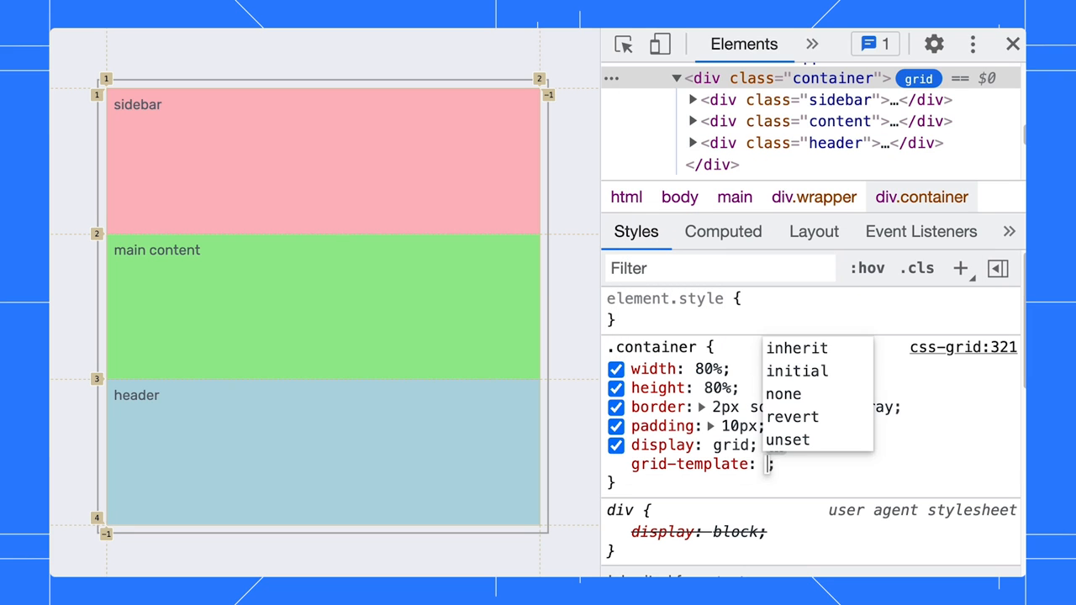
type("100px")
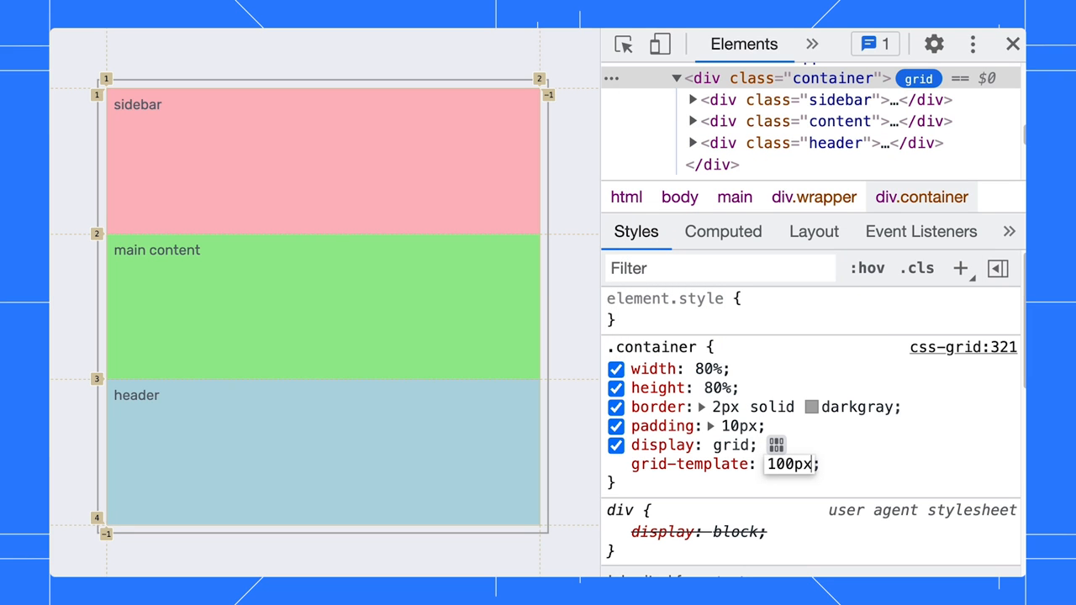
type("1fr / 1fr 2fr")
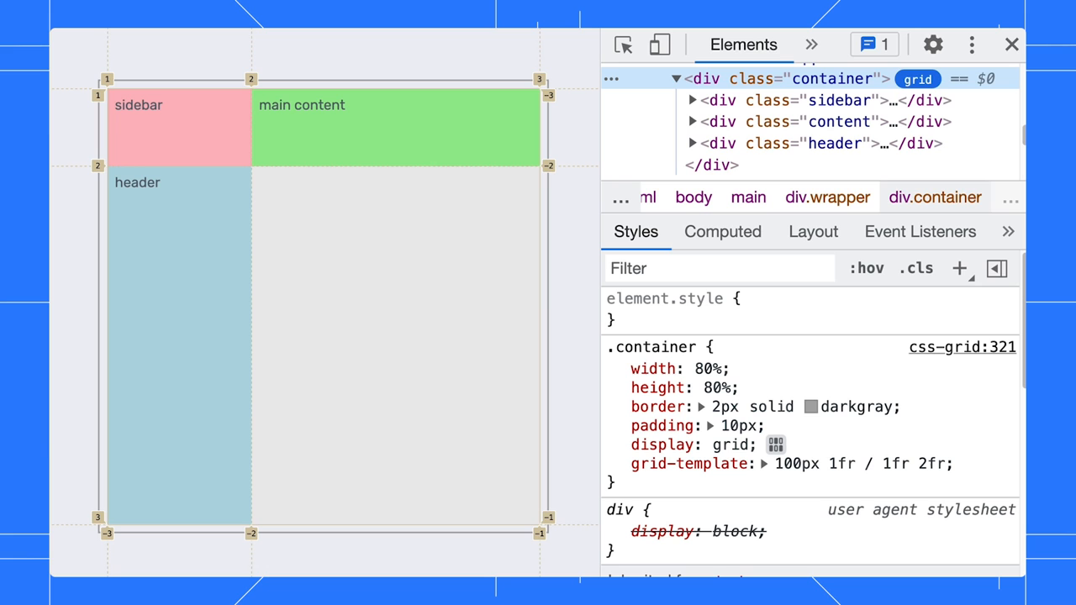
Step: Give the header grid-row -3 and grid-column -3/-1, then reselect the container
left_click(832, 143)
type("-")
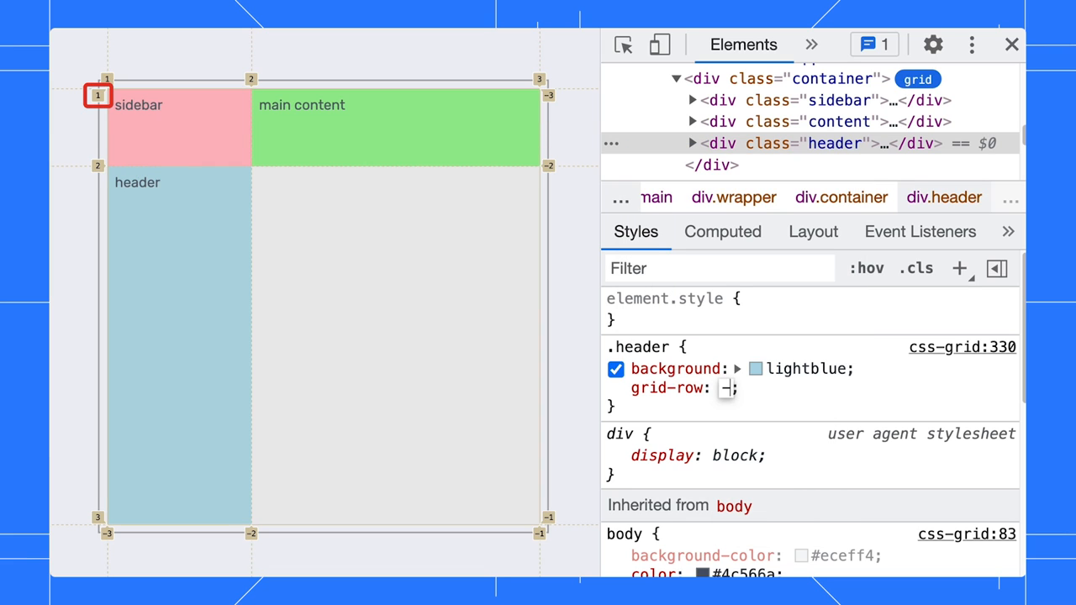
type("3")
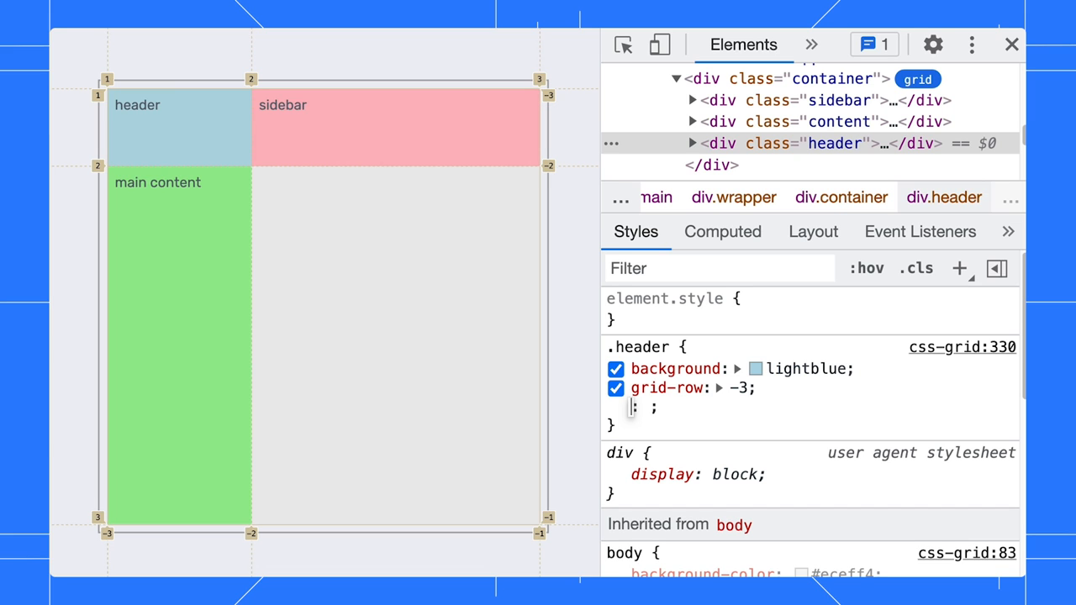
type("grid-column: -3/-1;")
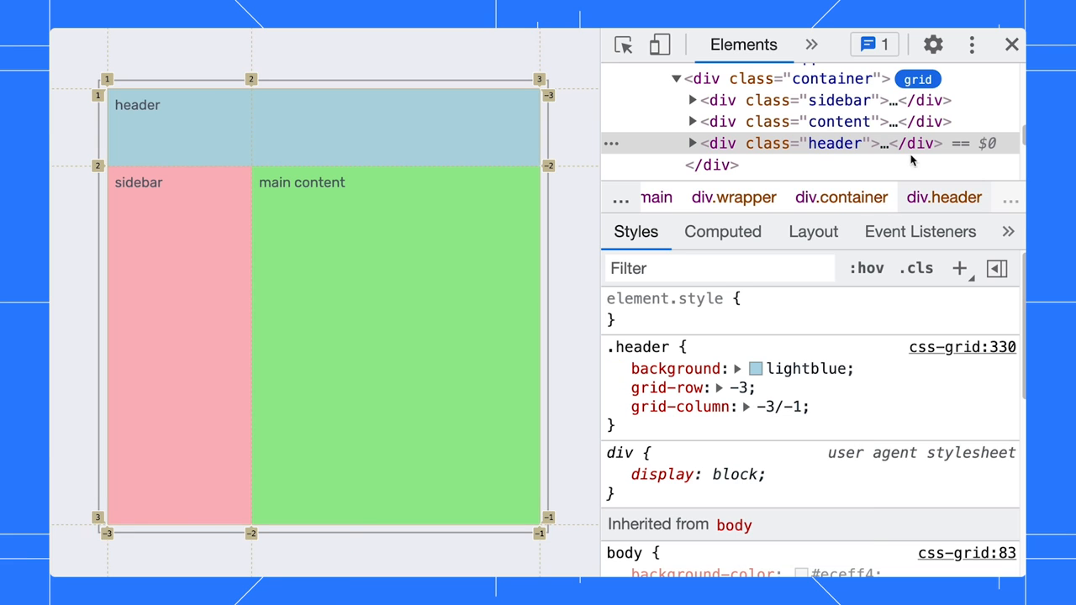
left_click(1011, 45)
type("100px 1fr / [start]1fr[middle]2fr[end")
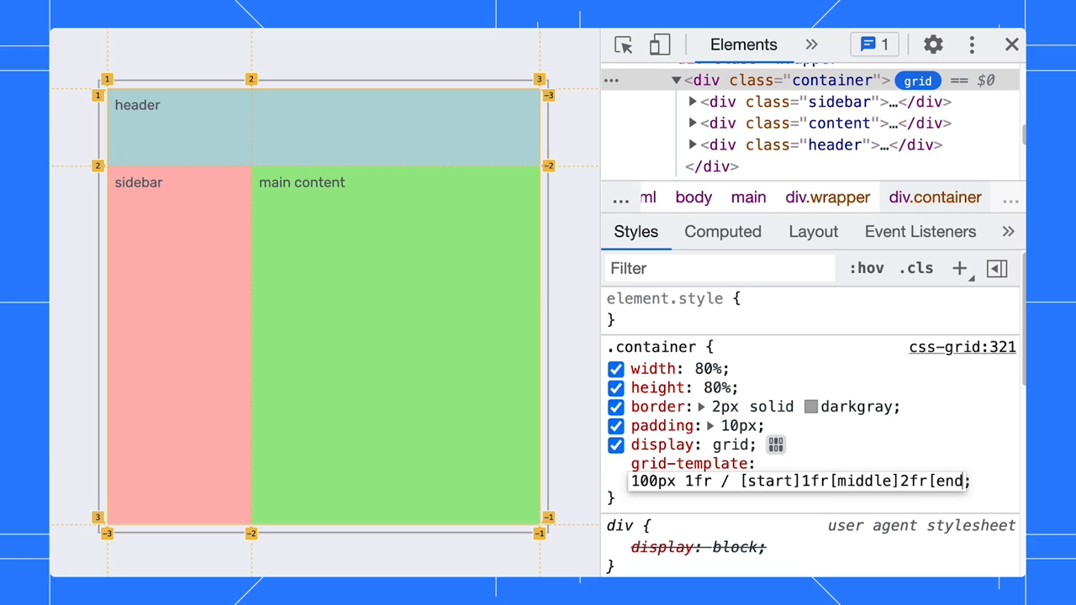
Step: Set the Layout overlay labels to Show line names for start, middle and end
left_click(812, 231)
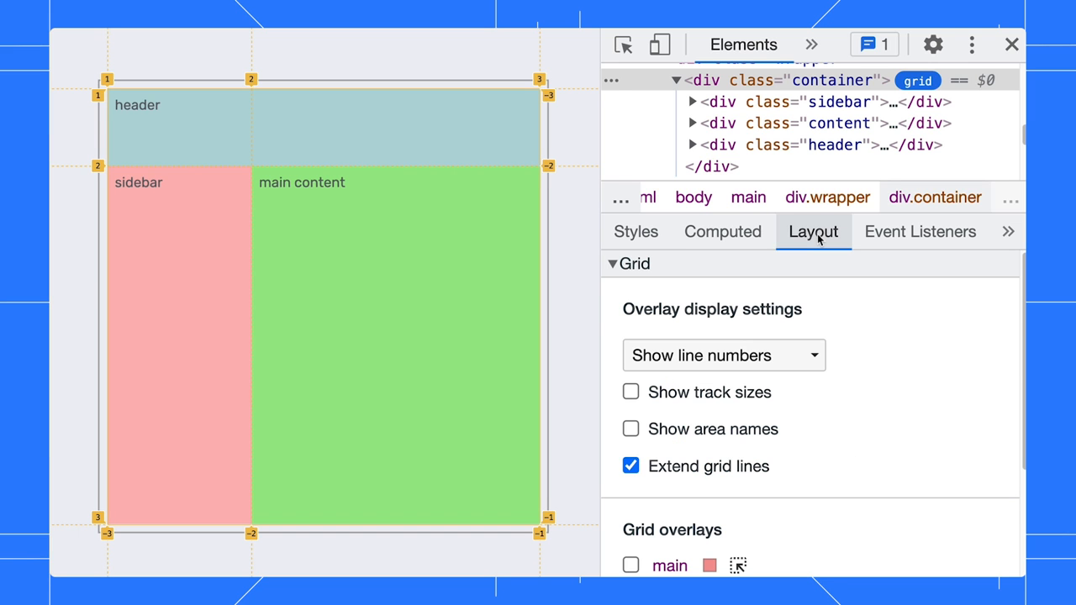
left_click(721, 355)
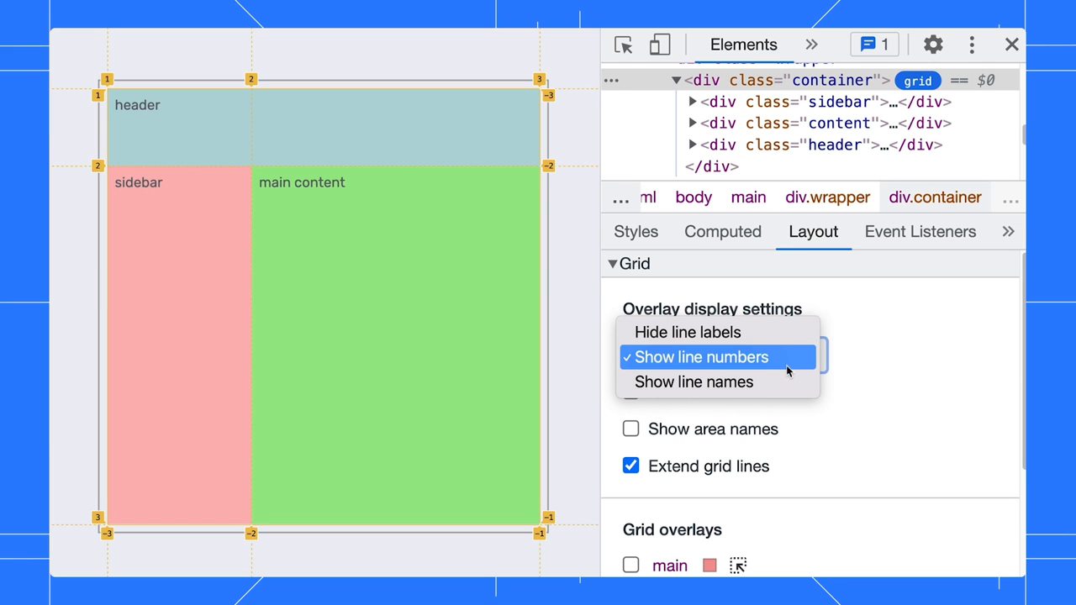
left_click(694, 382)
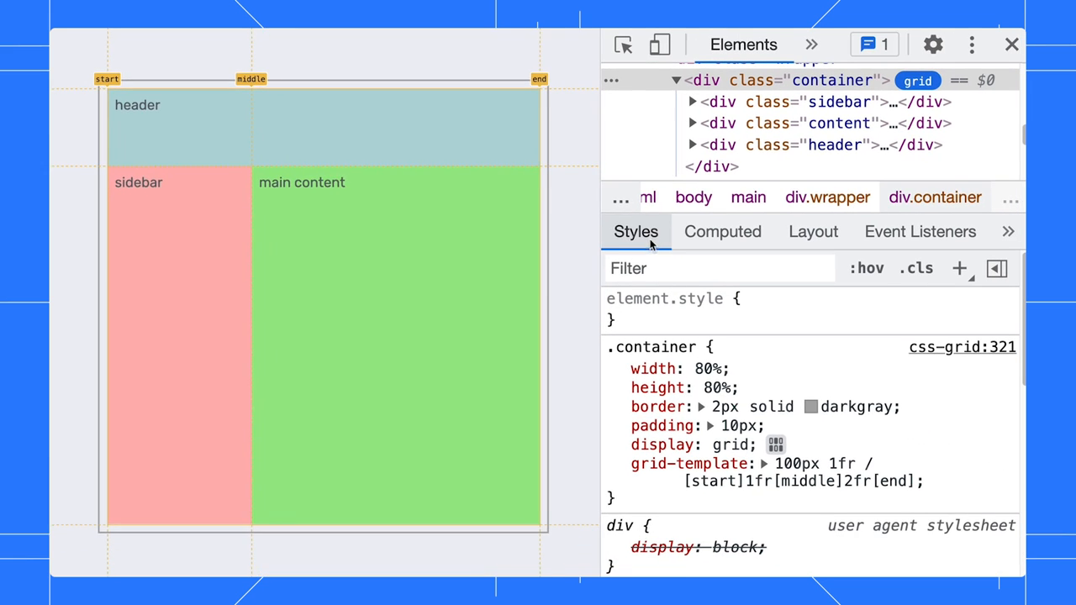
Step: Add an empty grid-template-areas declaration to the .container rule
left_click(798, 145)
type("grid-template-areas")
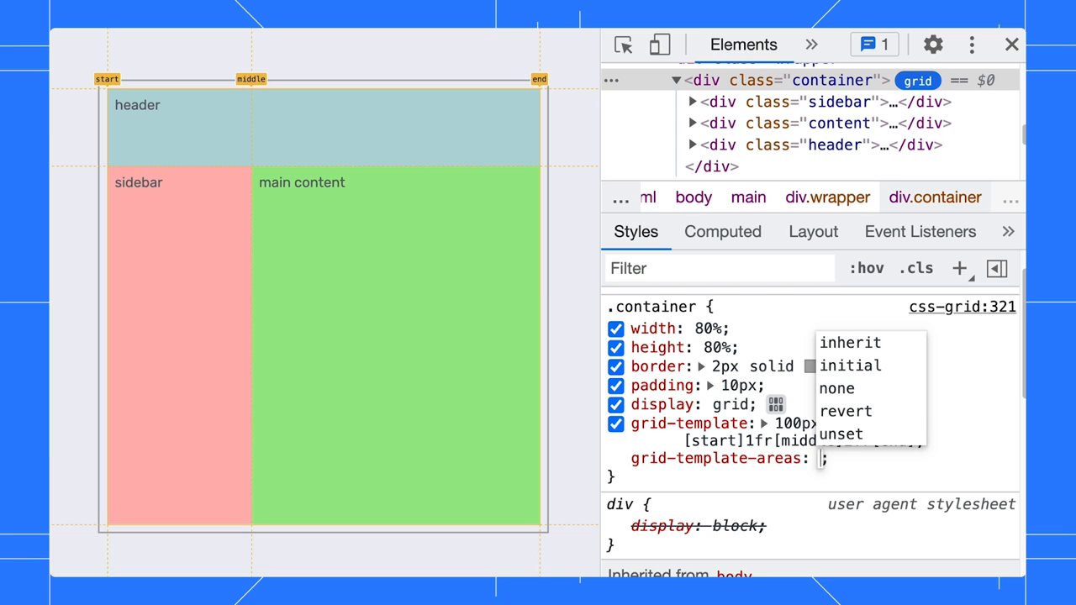
Step: Set grid-template-areas to "top top" "side main" and show area names on the overlay
type("\"top top\" \"side")
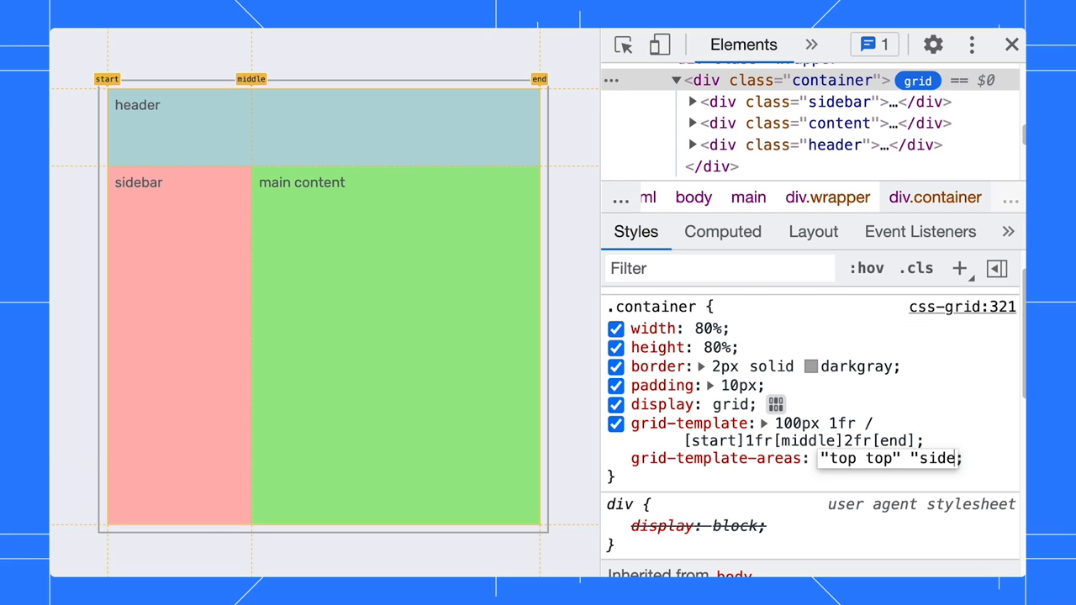
left_click(812, 231)
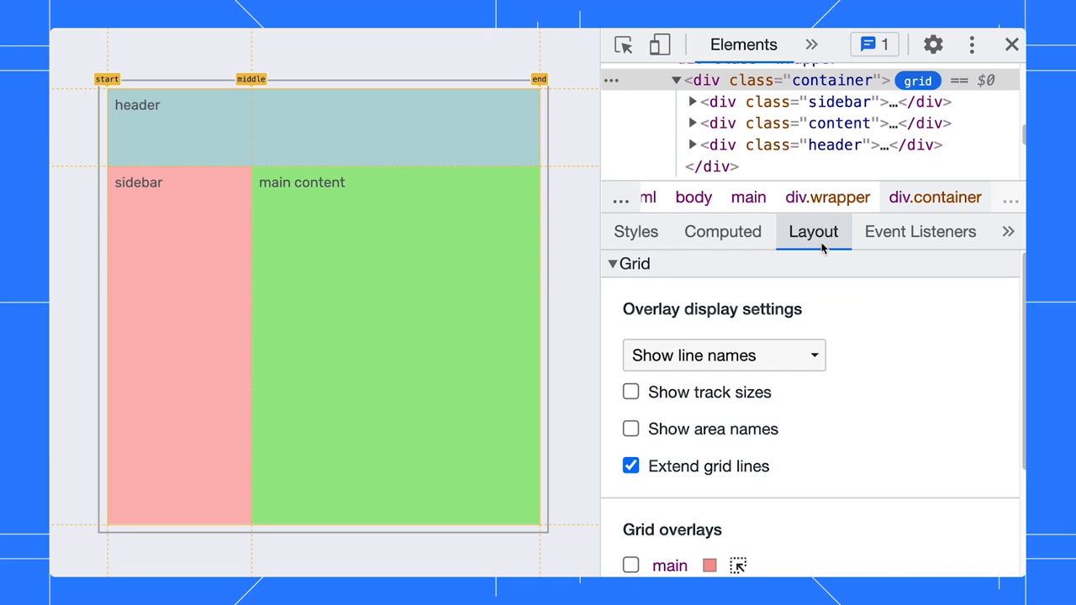
left_click(630, 429)
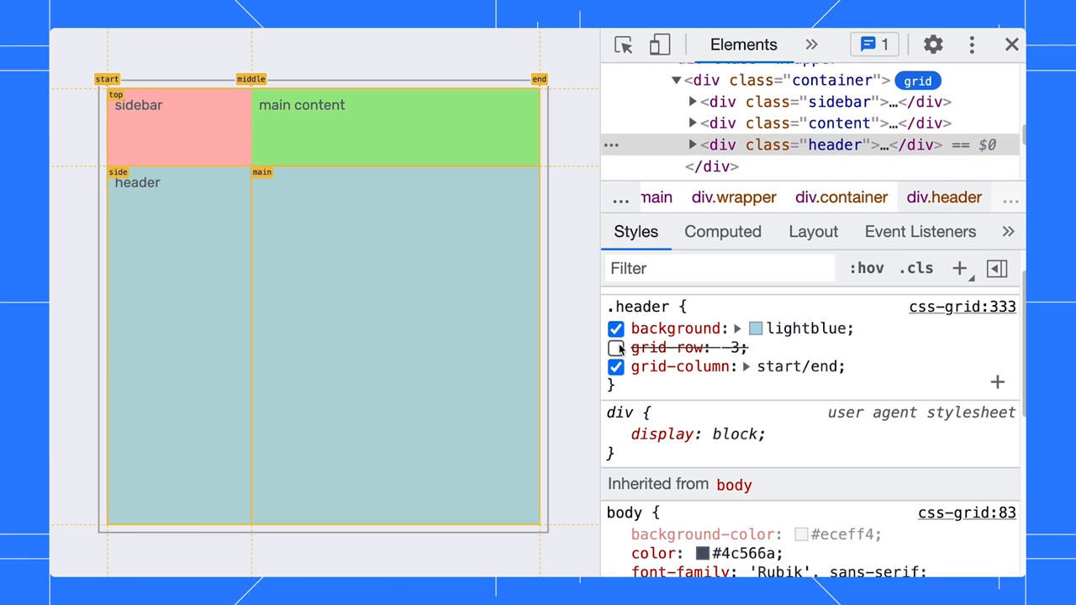
Step: Disable the header's grid-column so grid-area: top places it across the first row
left_click(616, 366)
type("grid-area: top;")
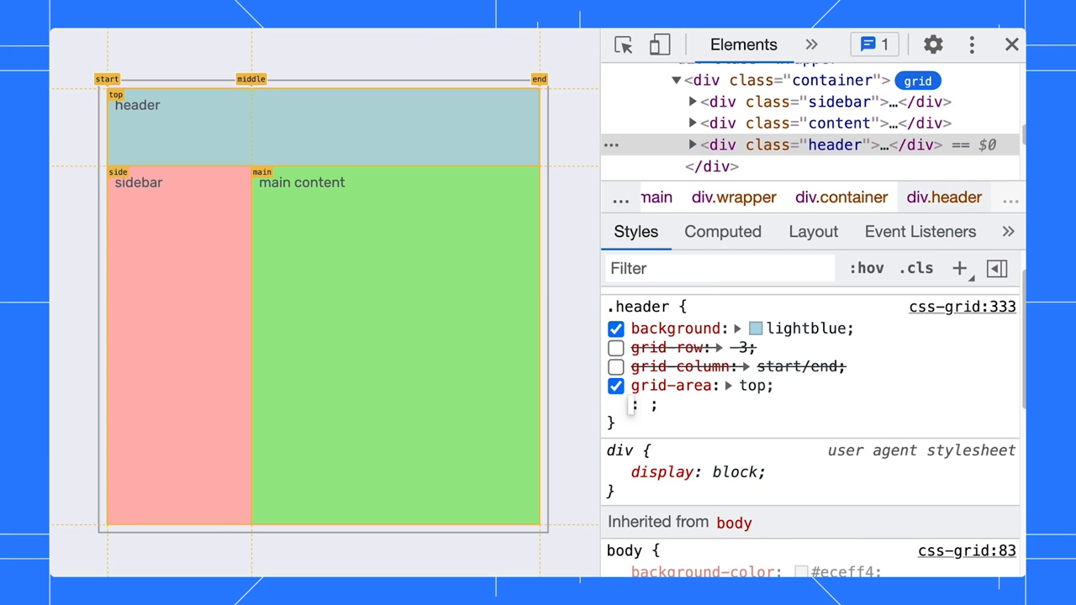
left_click(811, 231)
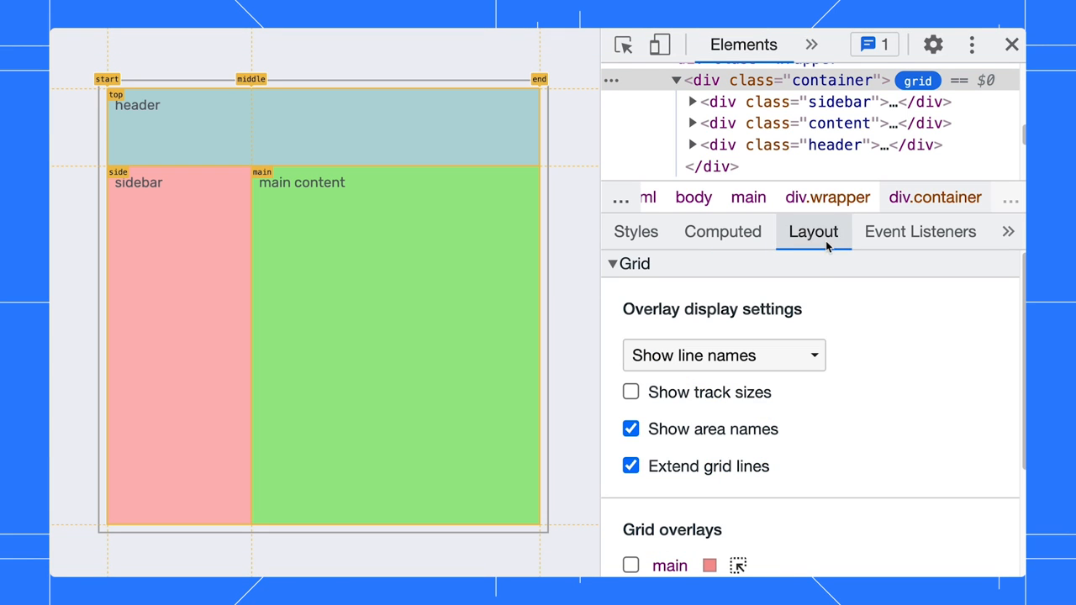
Step: Show track sizes on the overlay, then return to the container's Styles
left_click(631, 392)
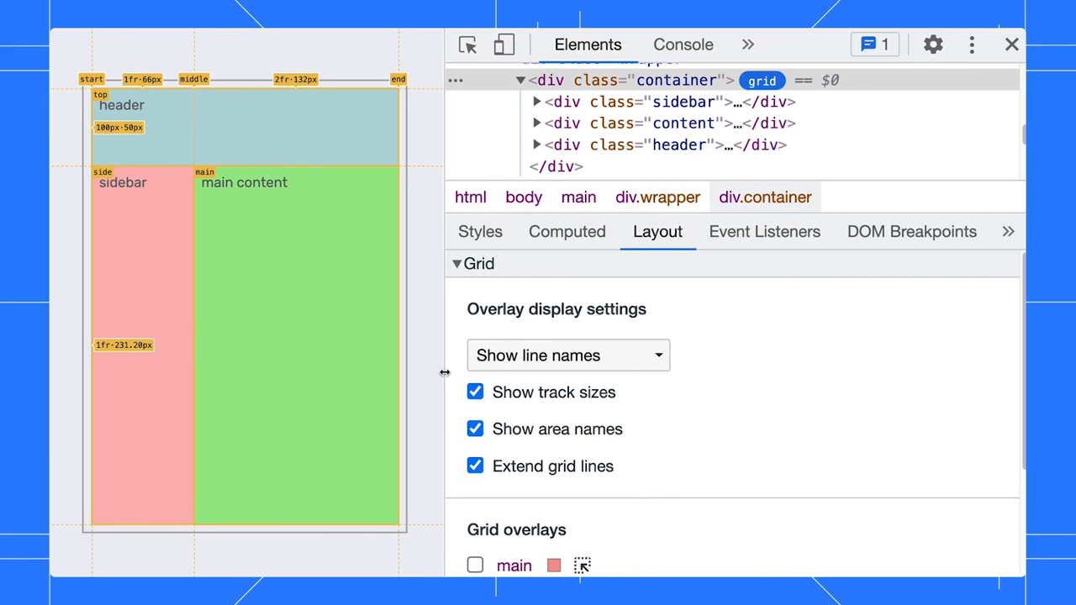
left_click(479, 231)
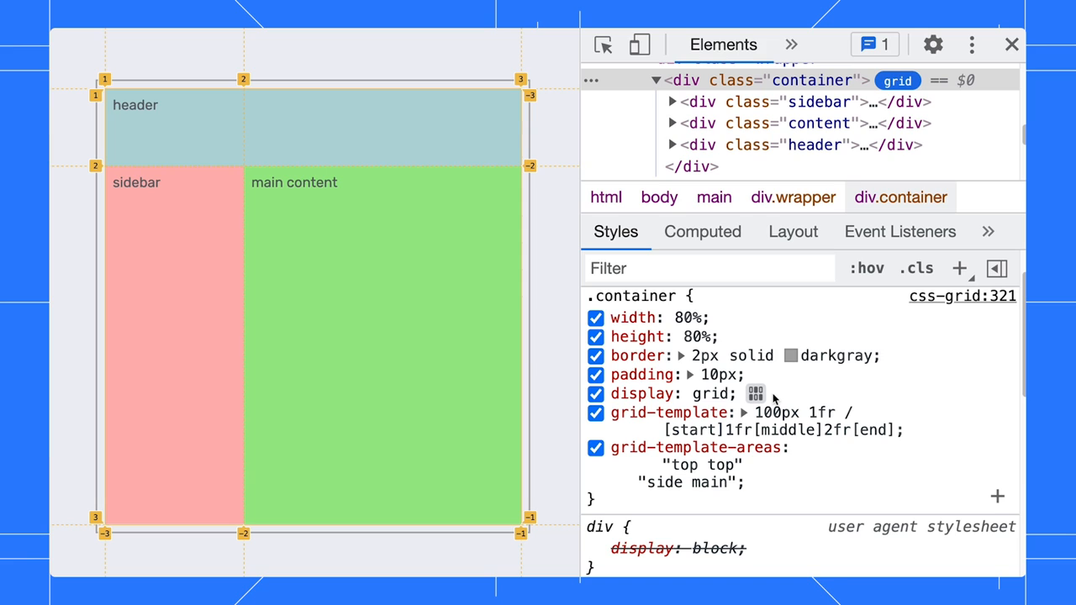
Step: In the grid editor, set align-items and justify-items to center
left_click(755, 393)
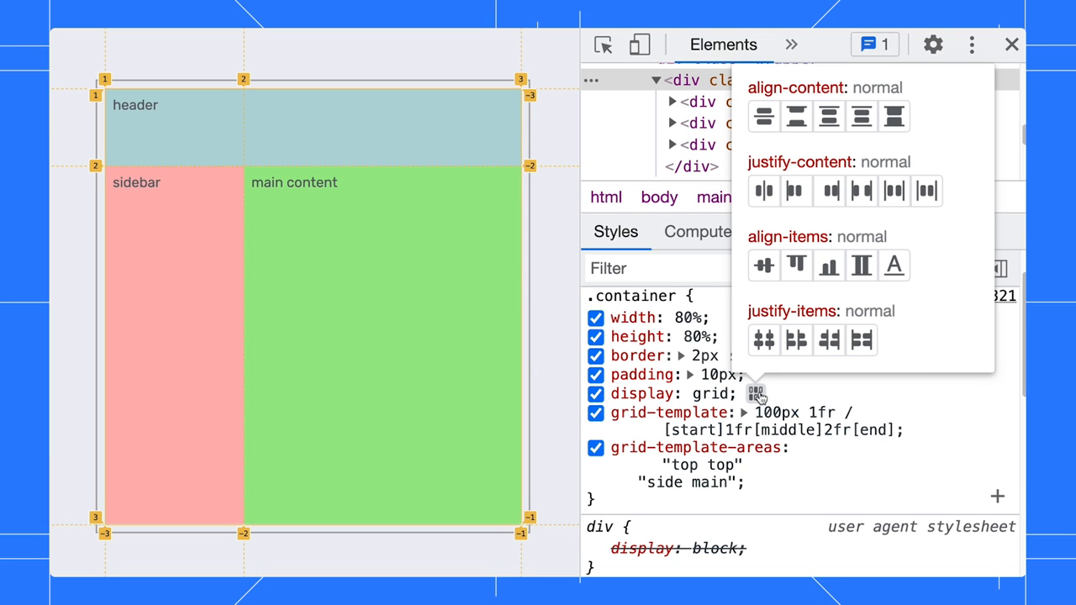
left_click(763, 266)
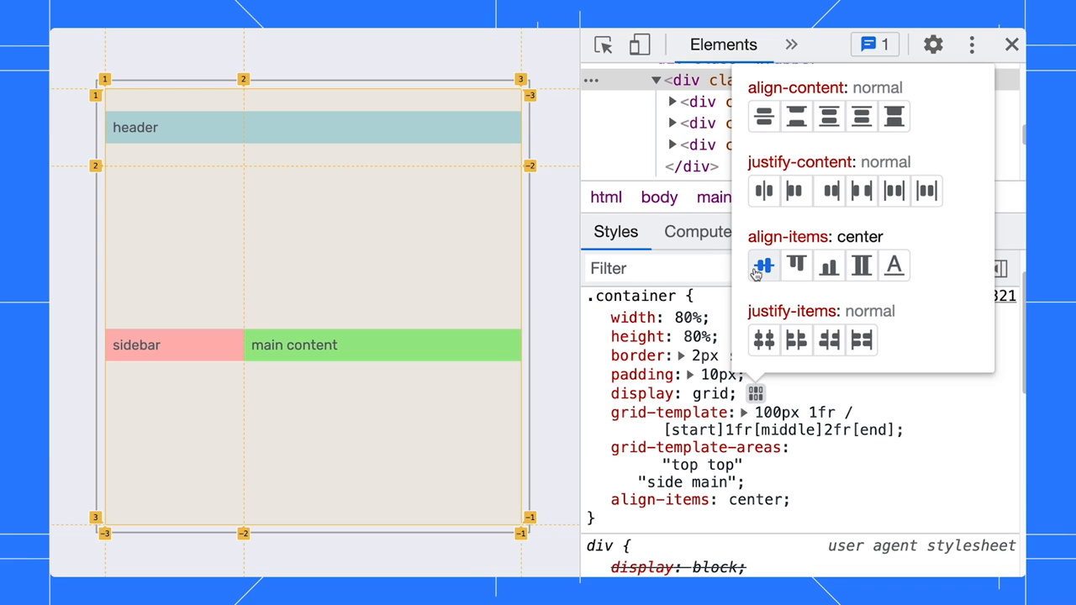
left_click(763, 339)
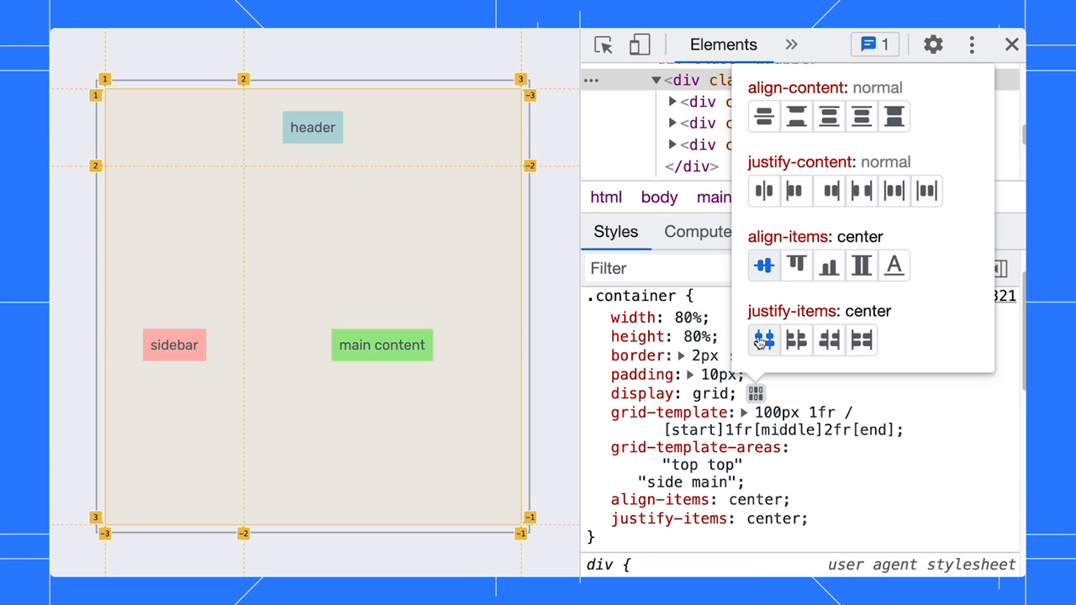